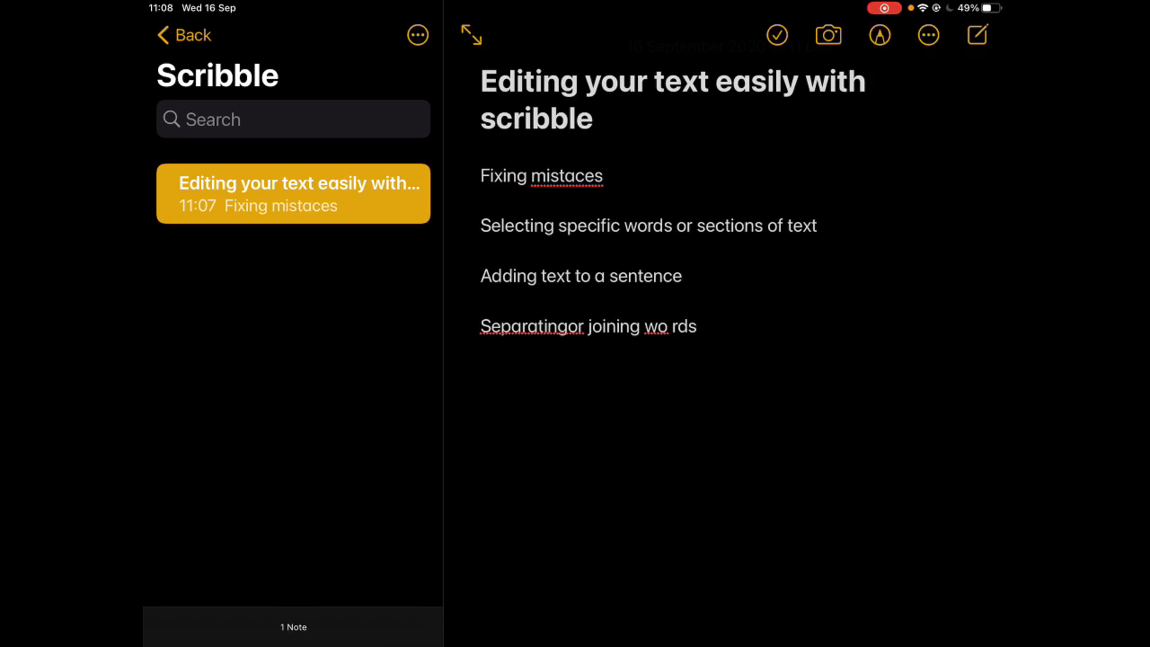
# Enable the Markup pencil tools to scratch out 'mistaces' after 'Fixing'
pyautogui.click(879, 35)
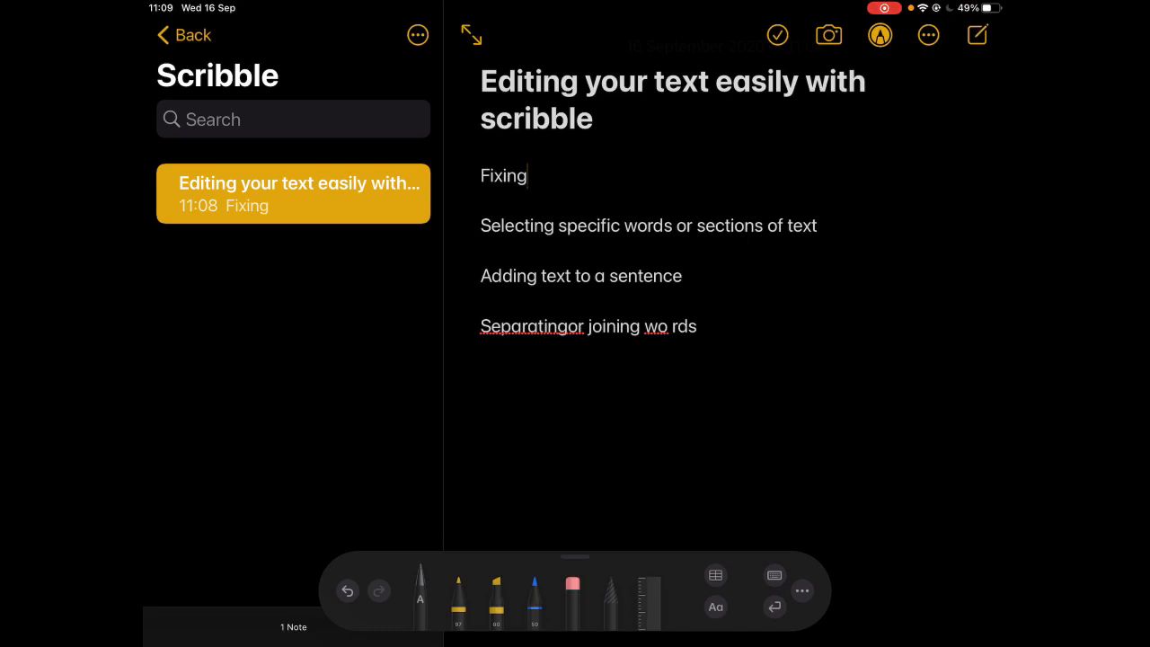
pyautogui.doubleClick(504, 176)
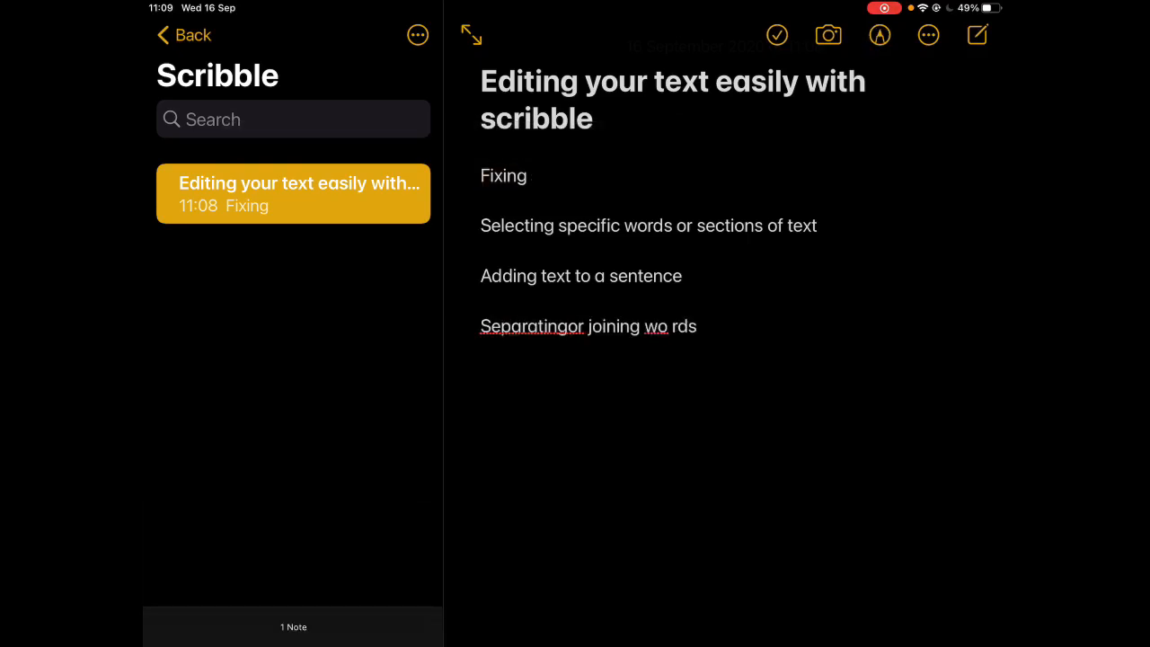
pyautogui.click(879, 35)
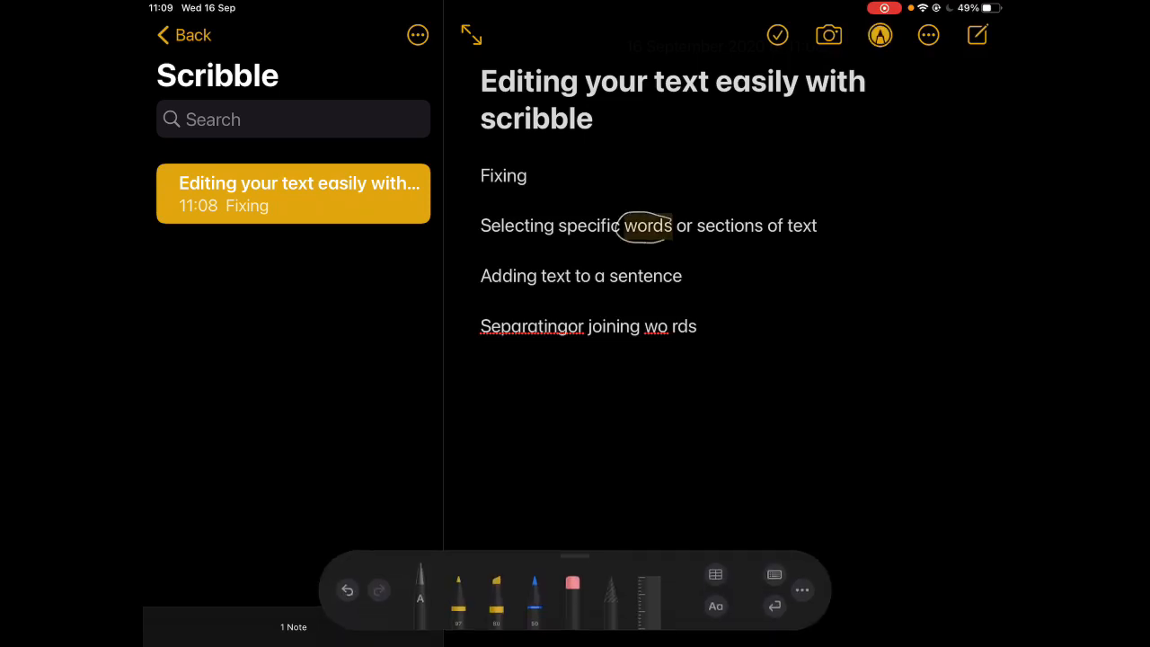
pyautogui.doubleClick(646, 225)
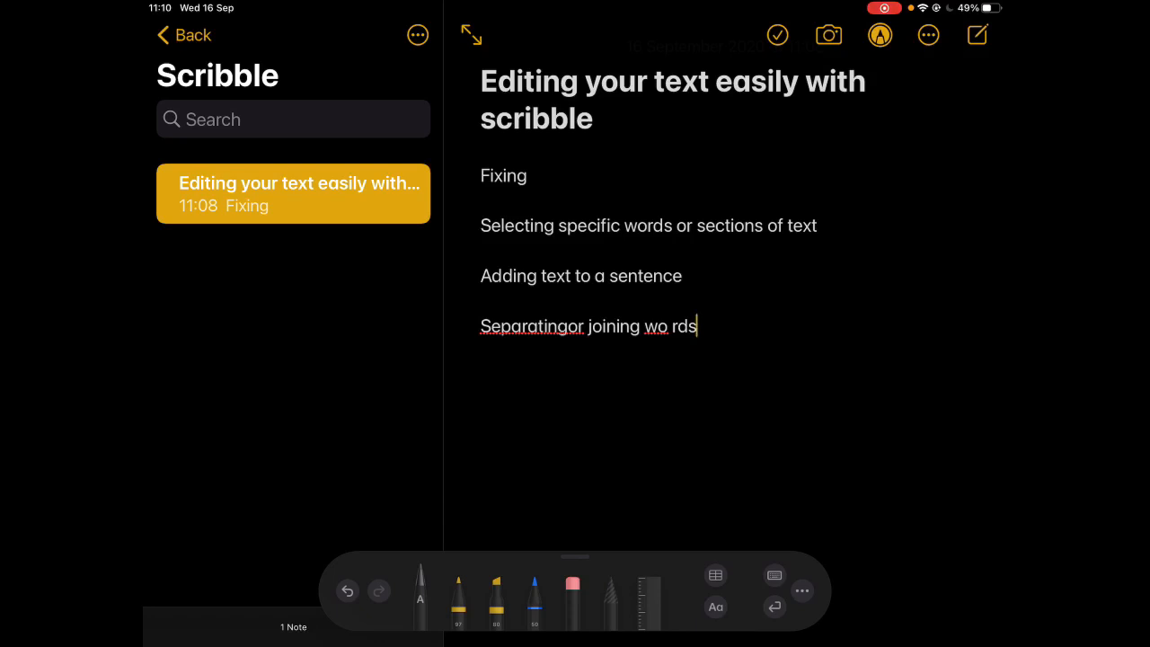
# Insert 'specific' between 'a' and 'sentence' in the third line
pyautogui.click(606, 275)
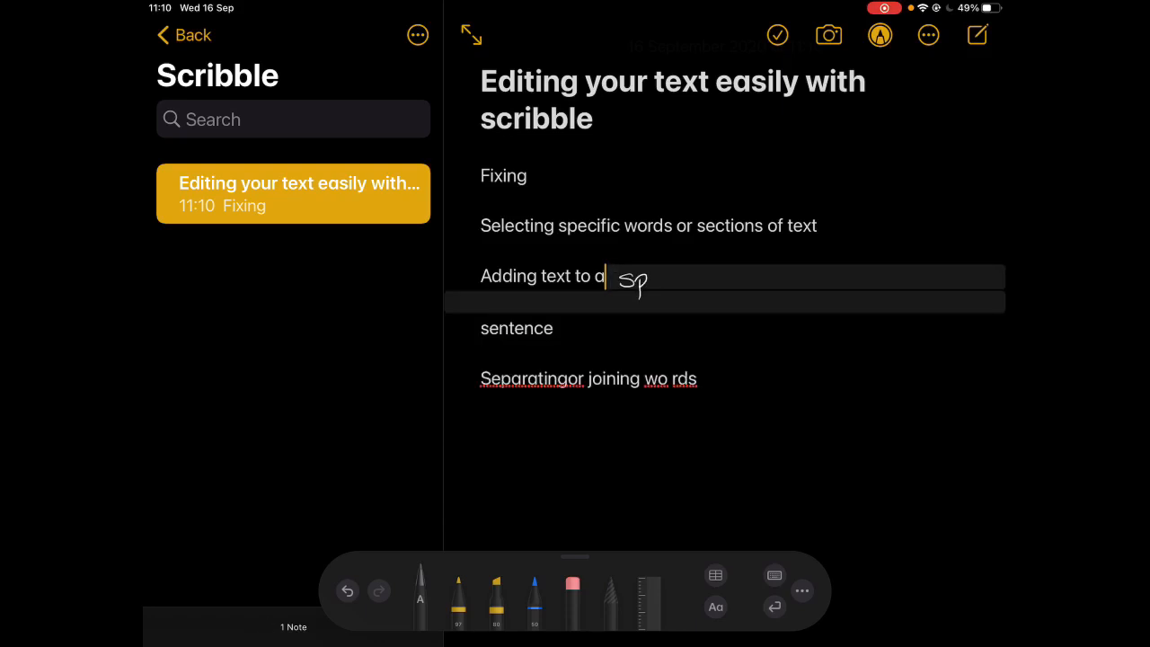
pyautogui.write('specific sentence')
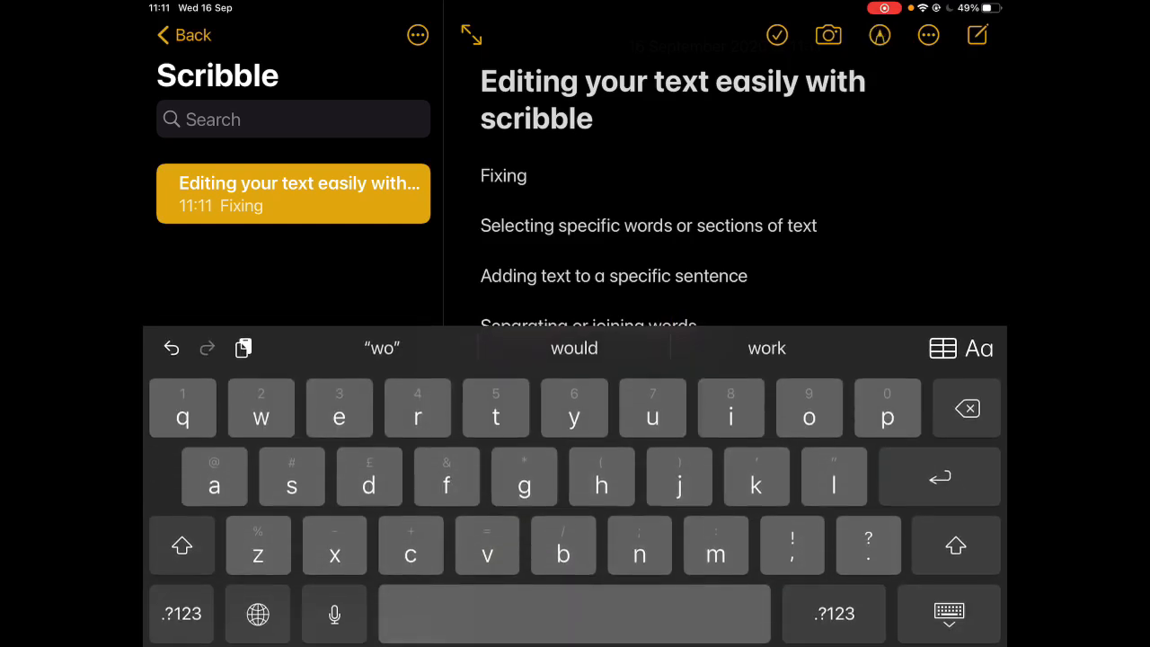
# Dismiss the on-screen keyboard after fixing spacing in 'Separating or joining words'
pyautogui.click(949, 612)
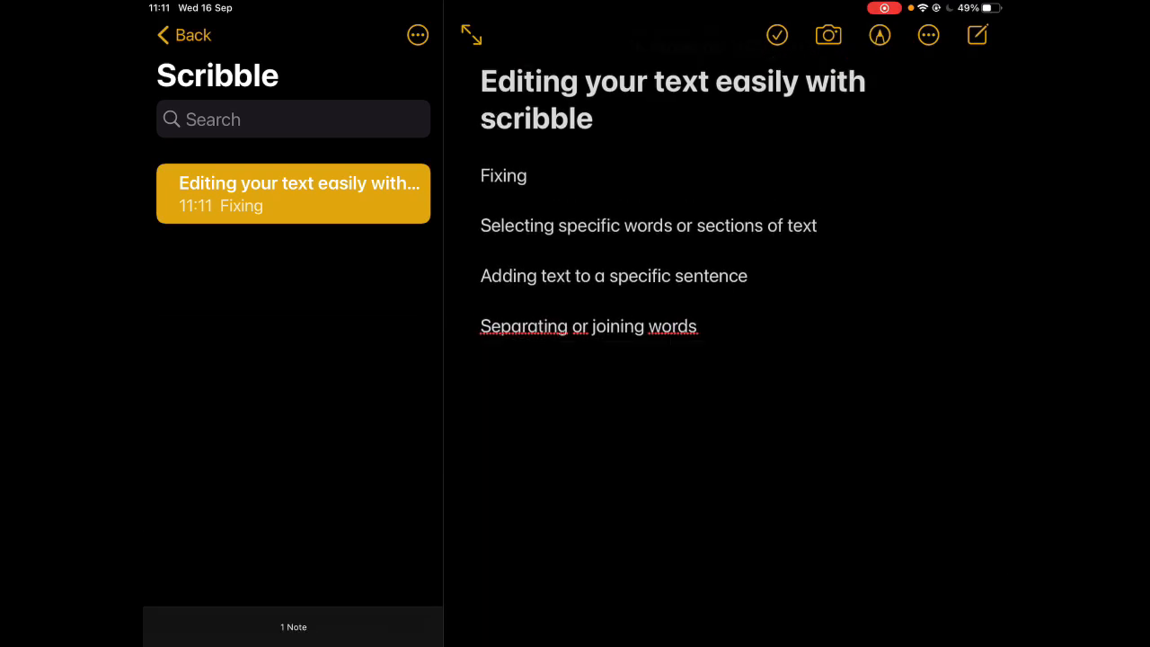